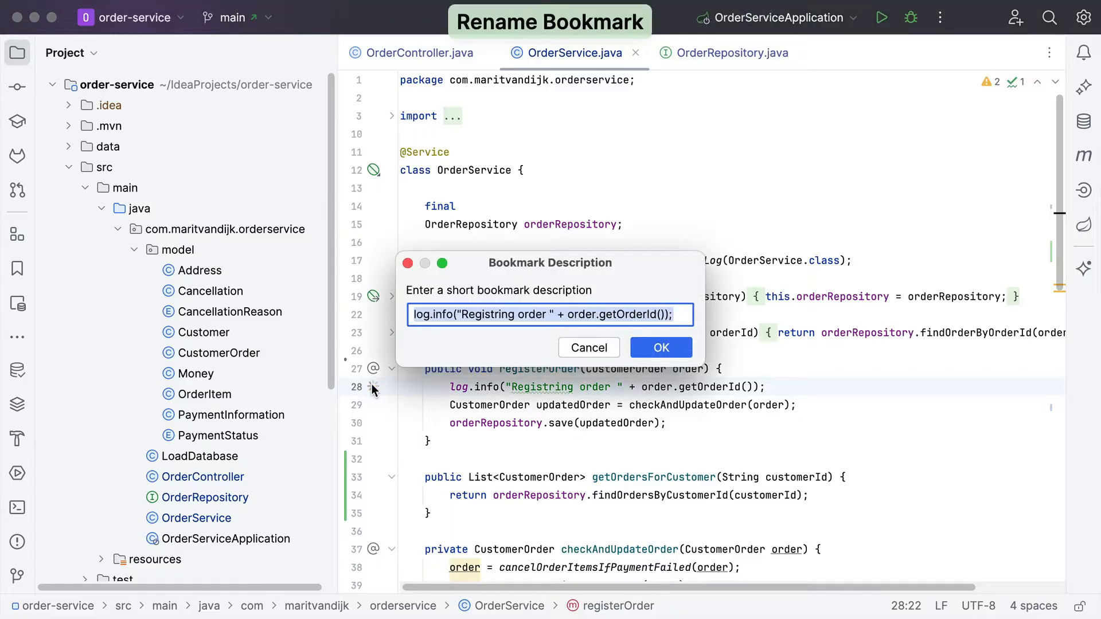
# Confirm the bookmark description and bring up the pending OrderService changes for commit
pyautogui.click(660, 348)
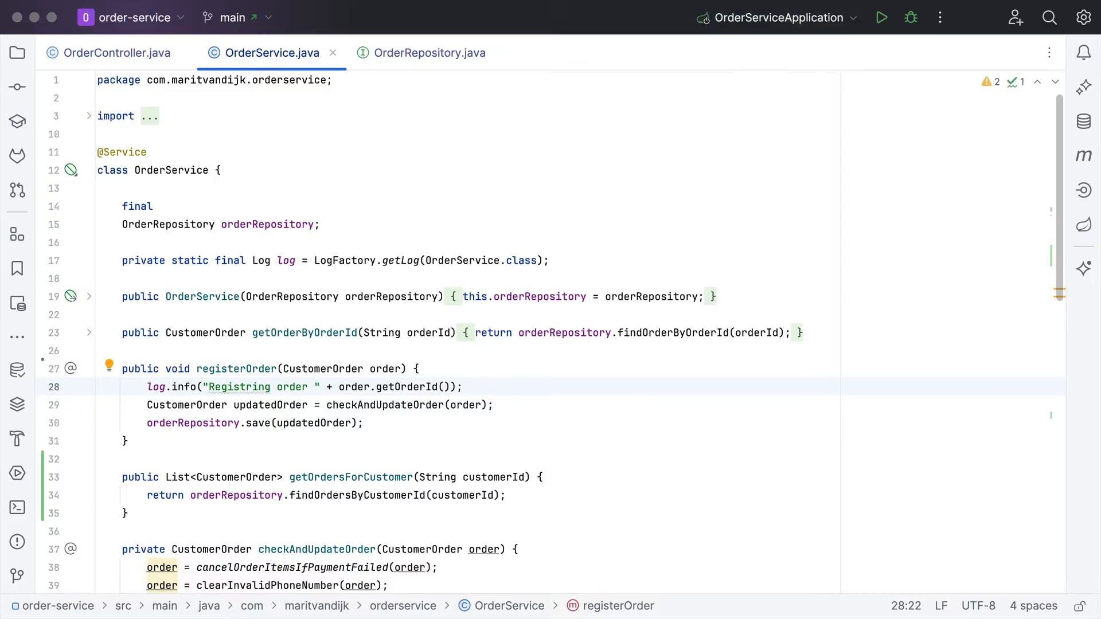
pyautogui.press('cmd+z')
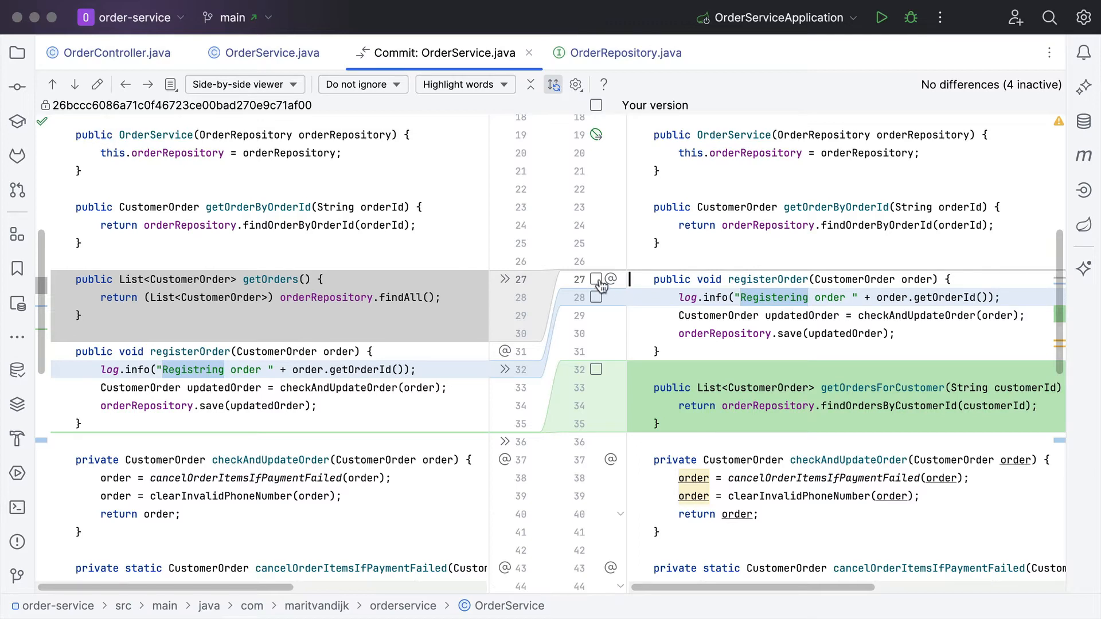
pyautogui.moveTo(596, 279)
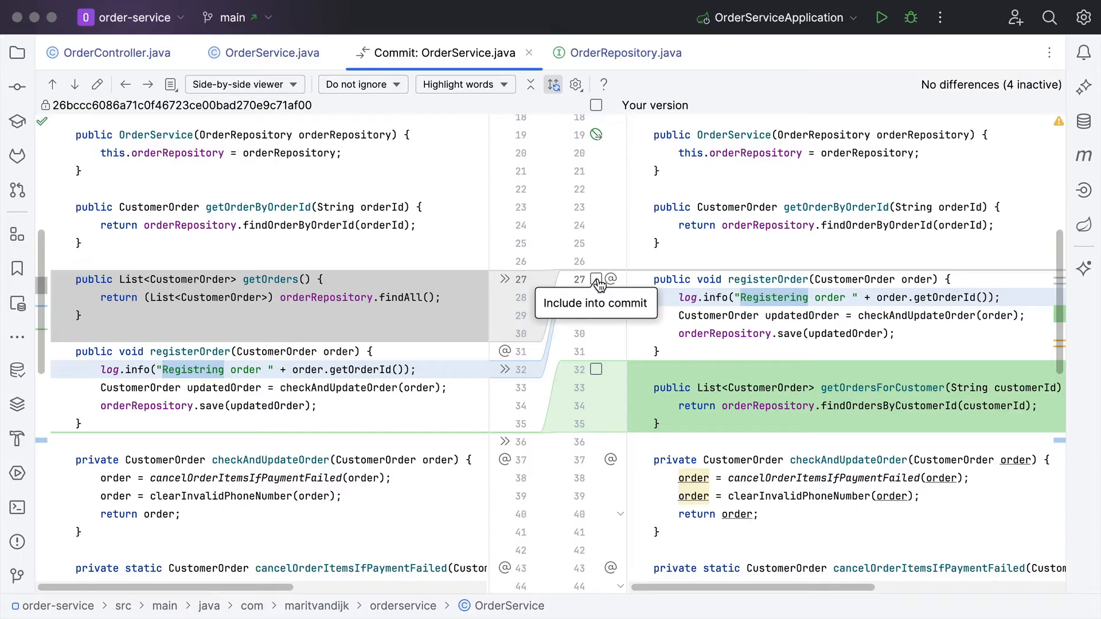
# Include the registerOrder and getOrdersForCustomer chunks, skipping the log-message typo line
pyautogui.click(596, 279)
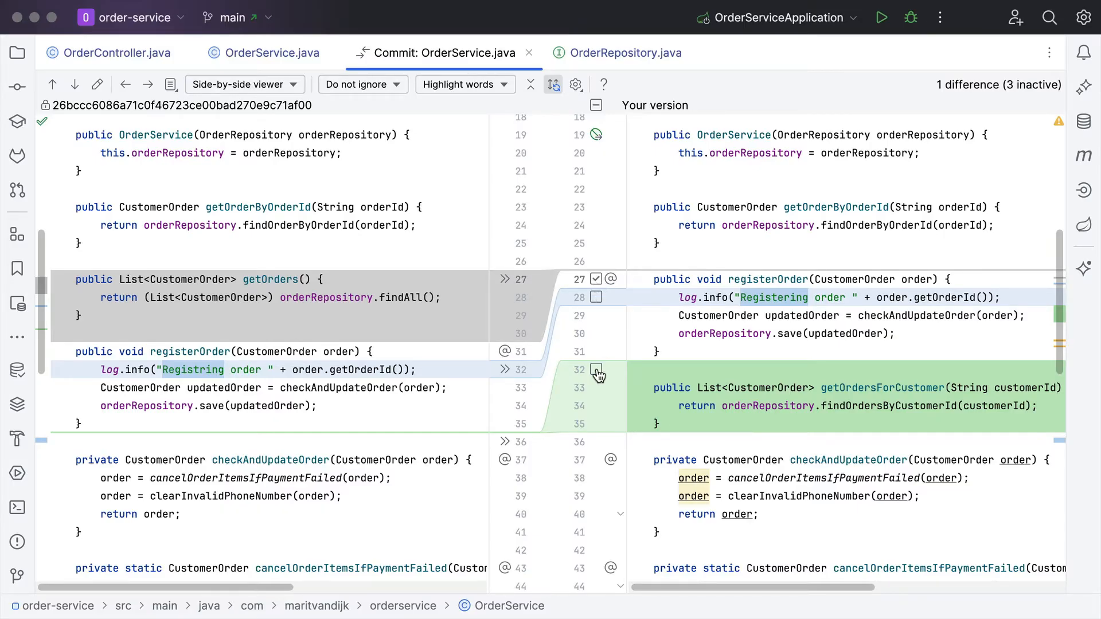
pyautogui.click(596, 370)
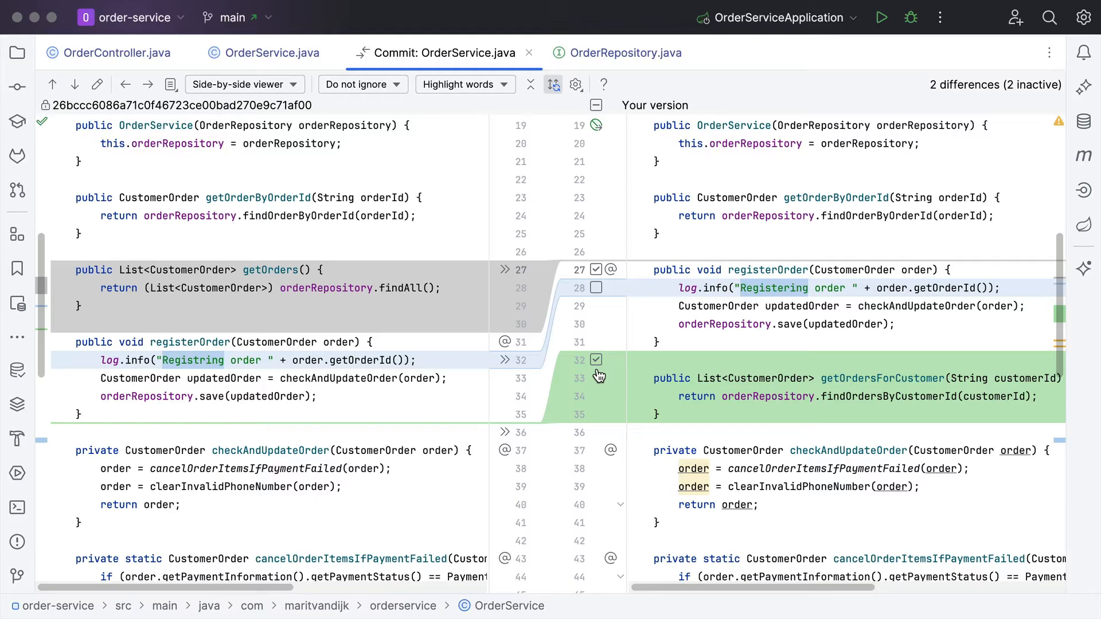
pyautogui.scroll(-3)
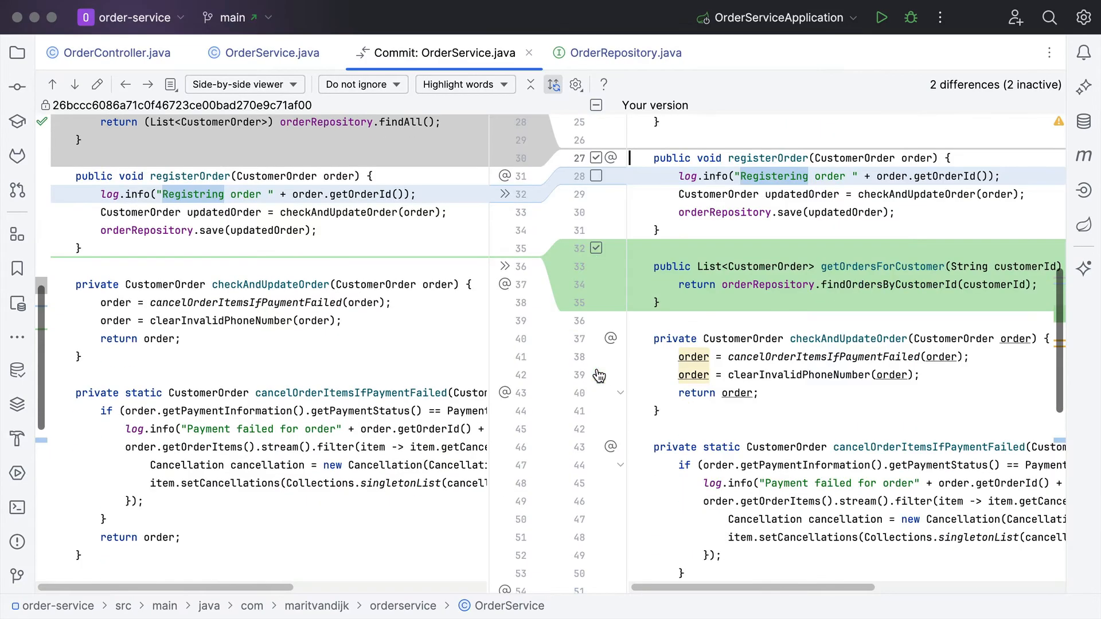
pyautogui.scroll(-3)
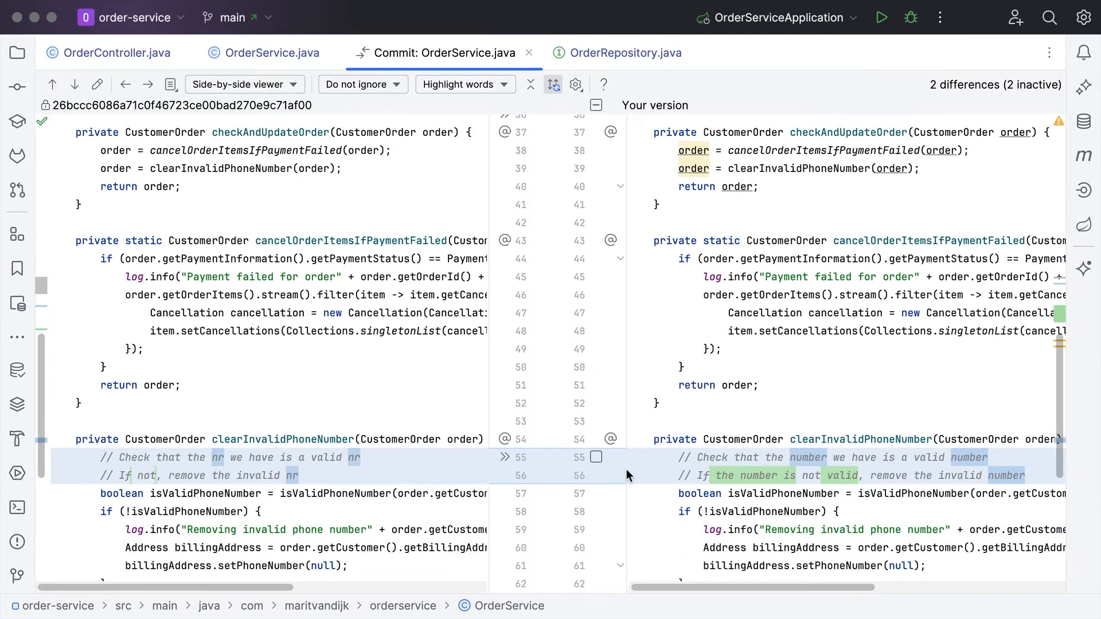
# Split the reworded comment chunk and set inclusion per line for the two comments
pyautogui.rightClick(595, 457)
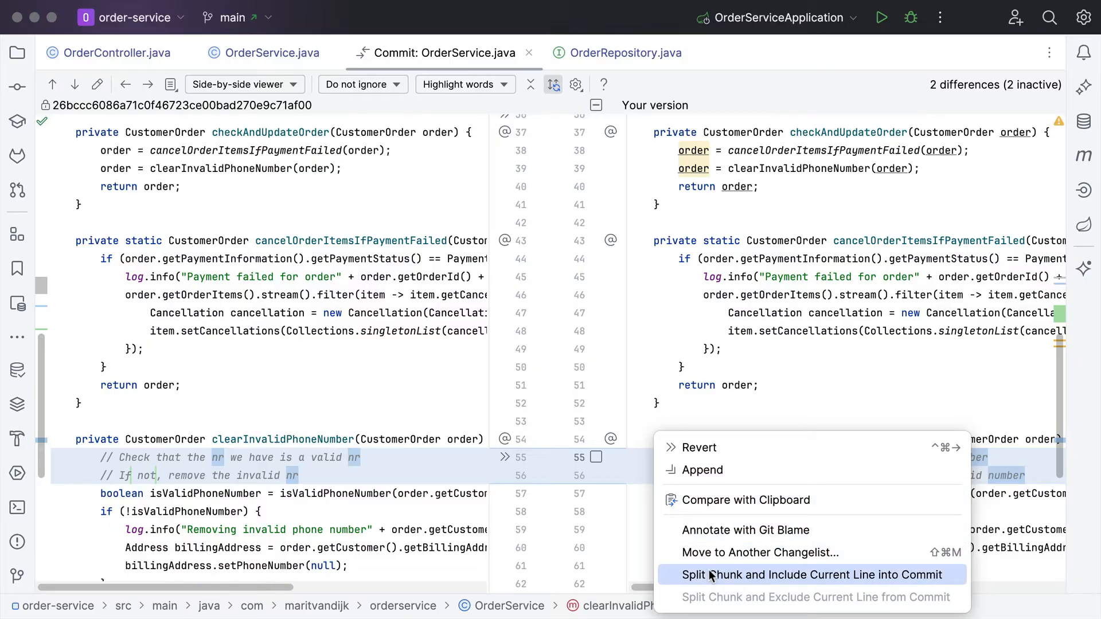
pyautogui.click(810, 575)
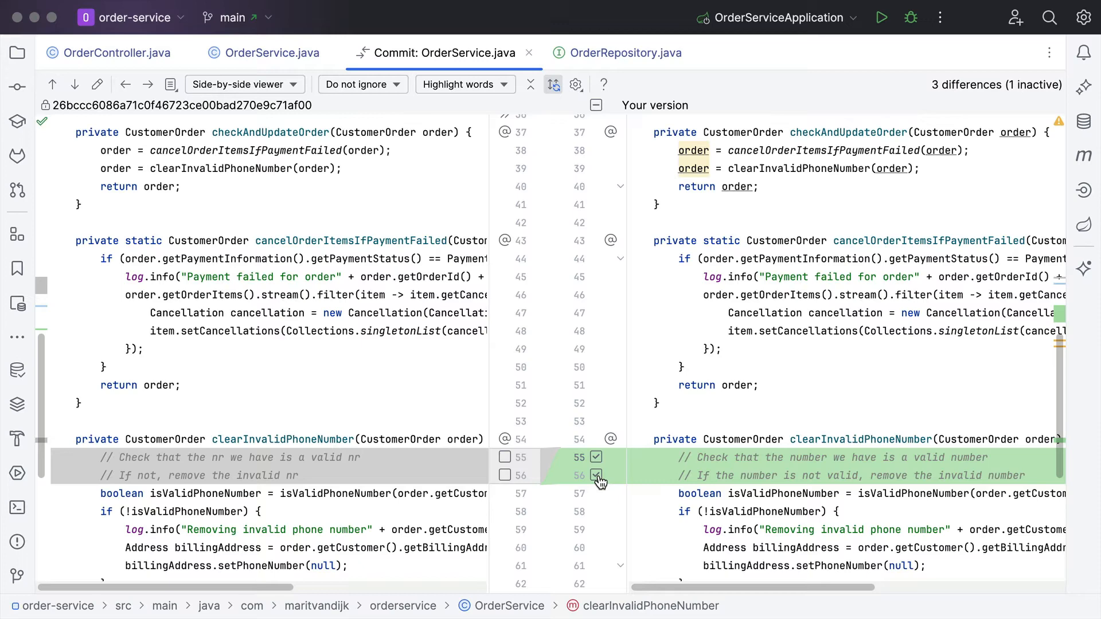
pyautogui.click(596, 474)
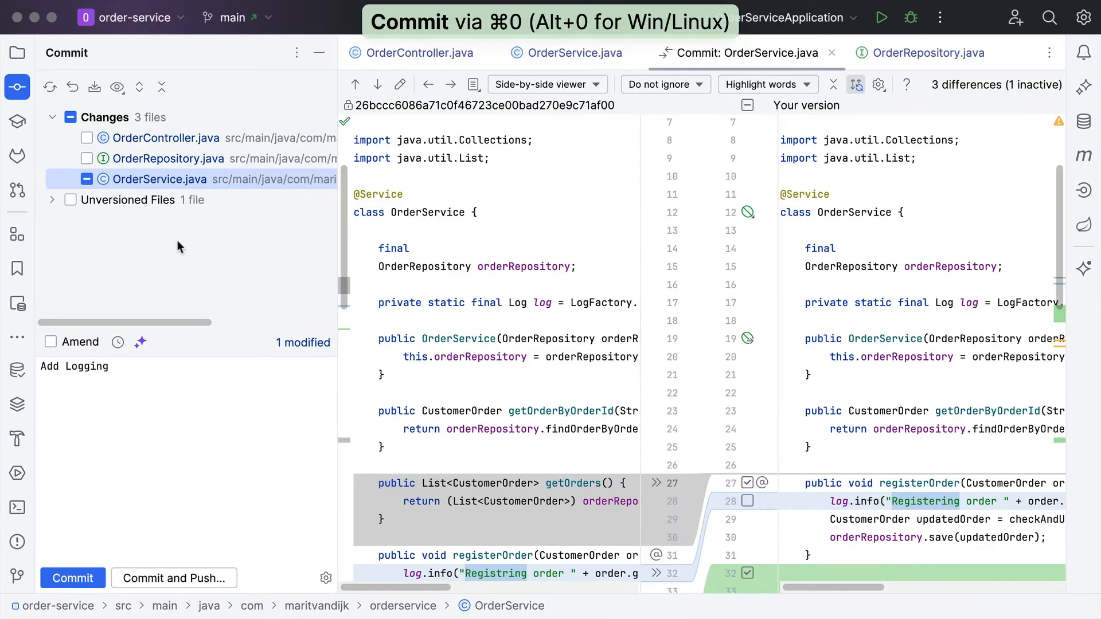
# Commit every selected file as 'Feature: Add Customer endpoint' and draft 'Fixes: typos' for the leftover
pyautogui.click(165, 137)
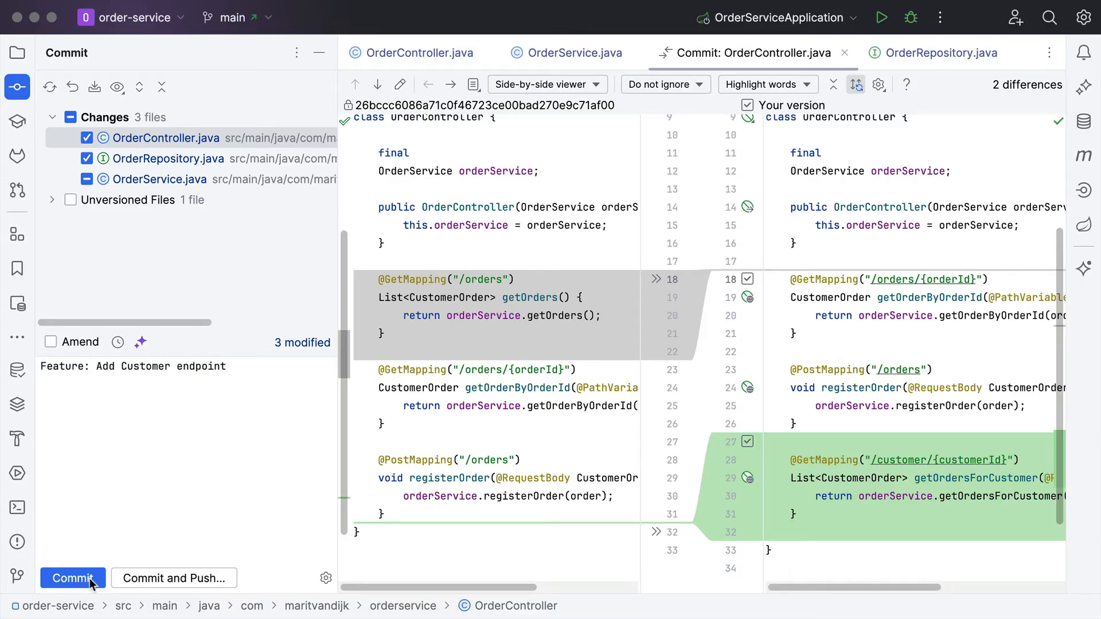
pyautogui.click(71, 578)
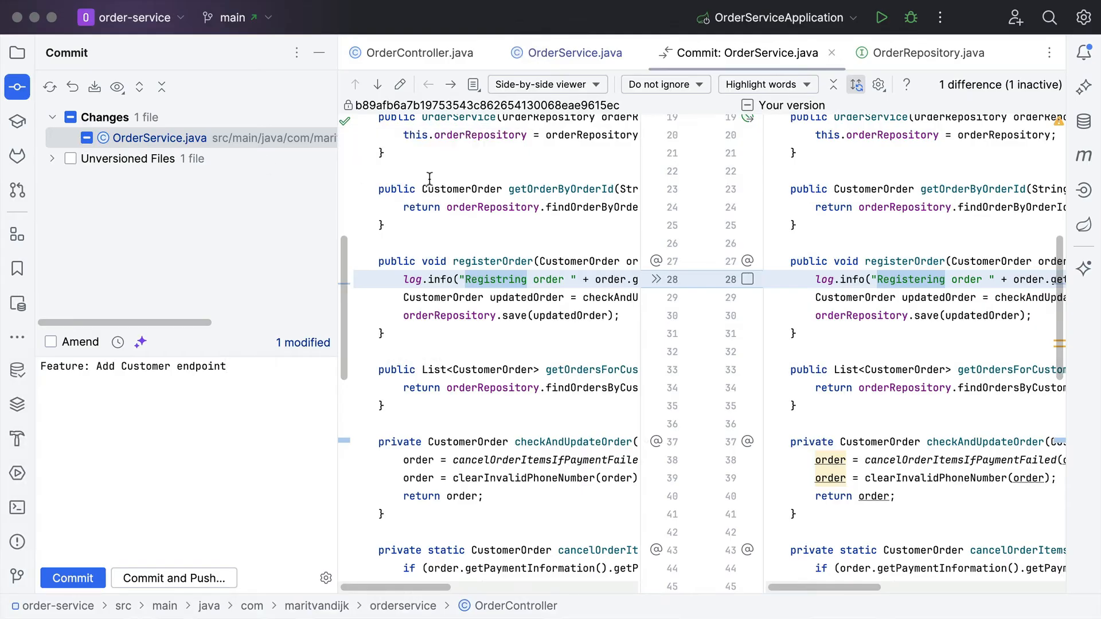
pyautogui.scroll(-3)
pyautogui.write('Fixes: typos')
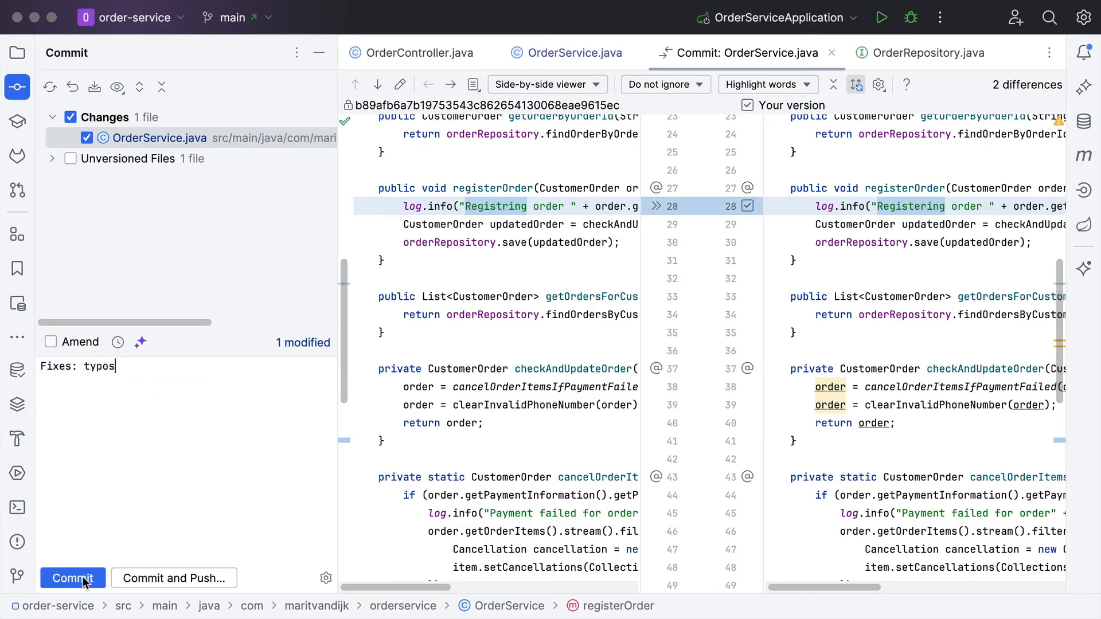
# Commit 'Fixes: typos', then undo that commit from the Git log
pyautogui.click(72, 578)
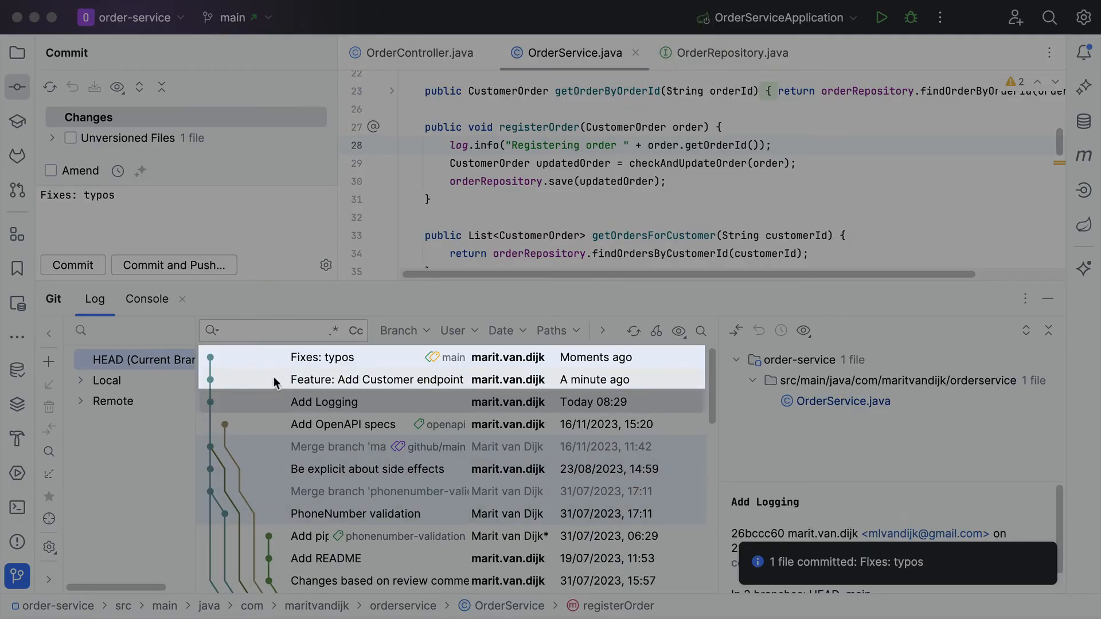
pyautogui.rightClick(321, 356)
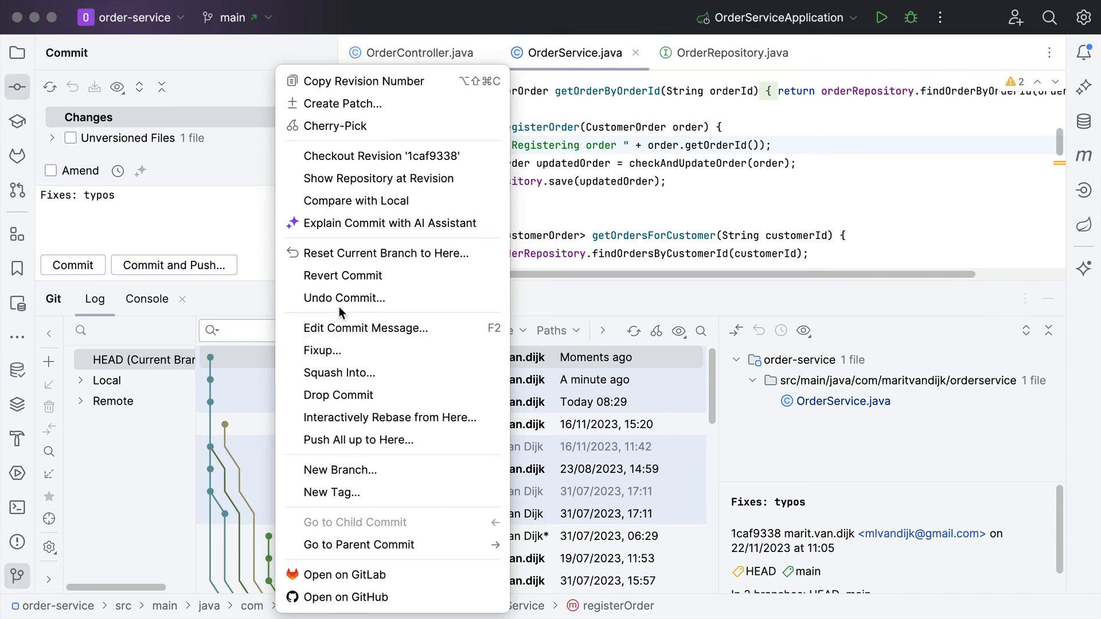
pyautogui.click(343, 298)
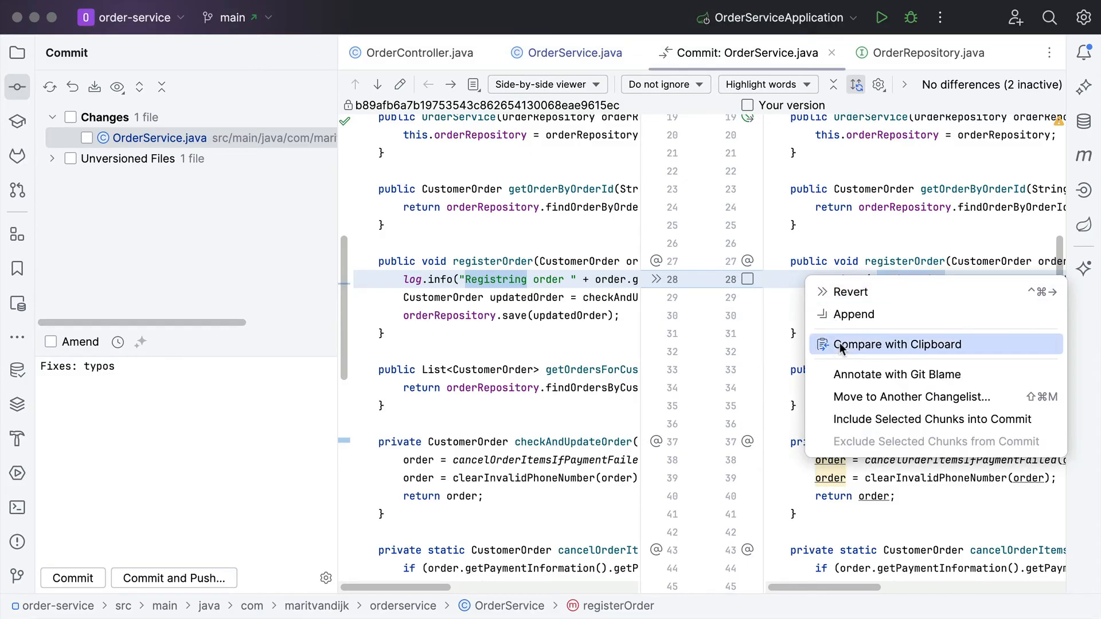
# Move the log-line change into a new changelist named Fixes
pyautogui.click(913, 397)
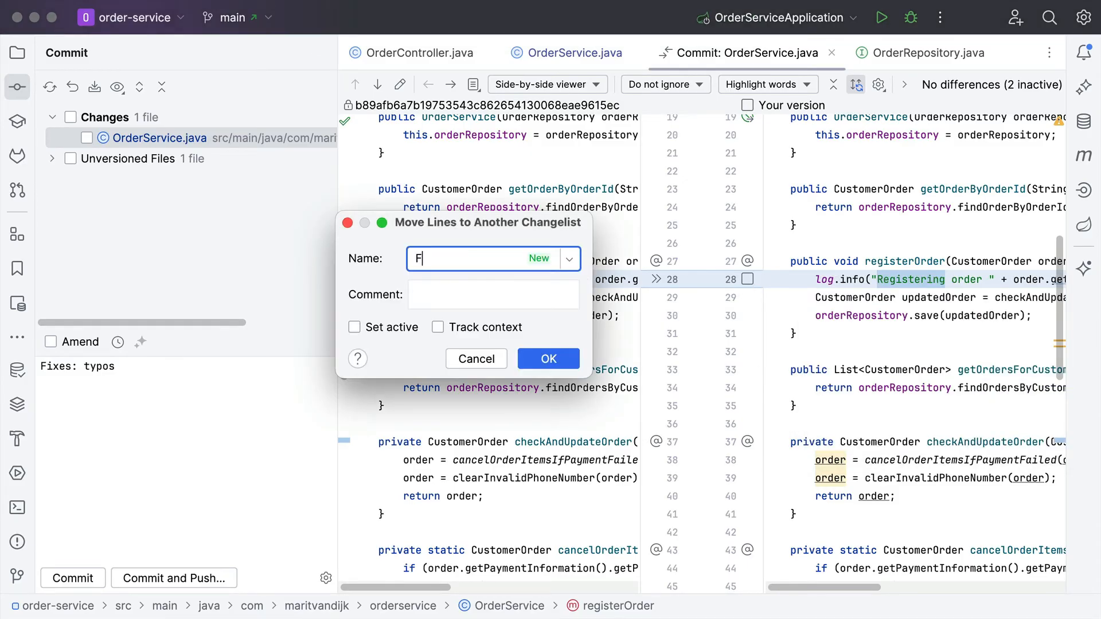
pyautogui.write('ixes')
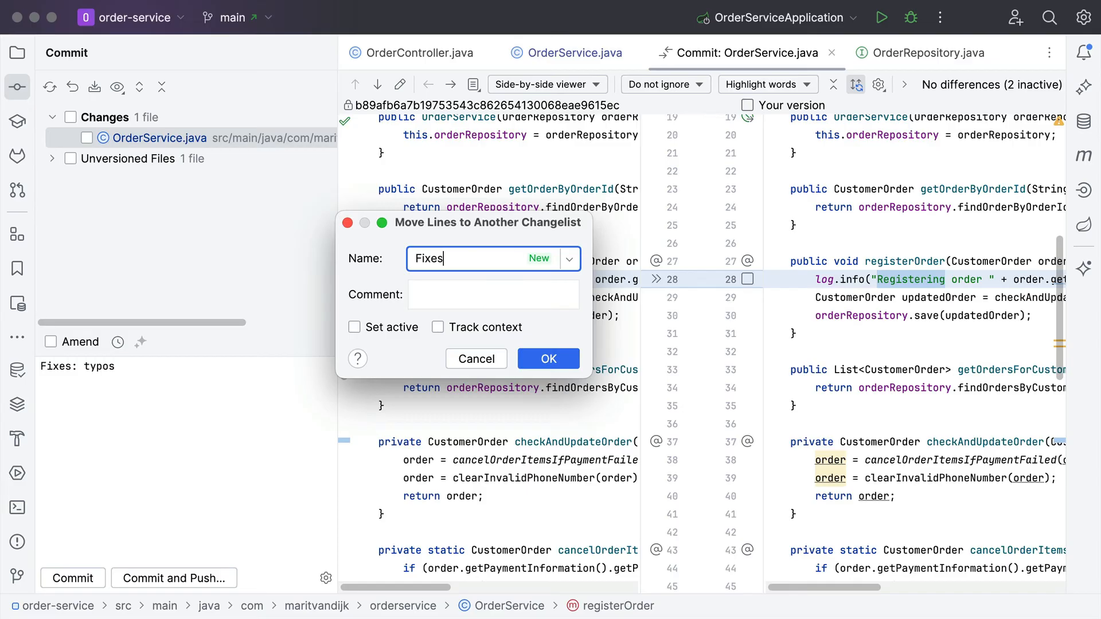
pyautogui.click(548, 359)
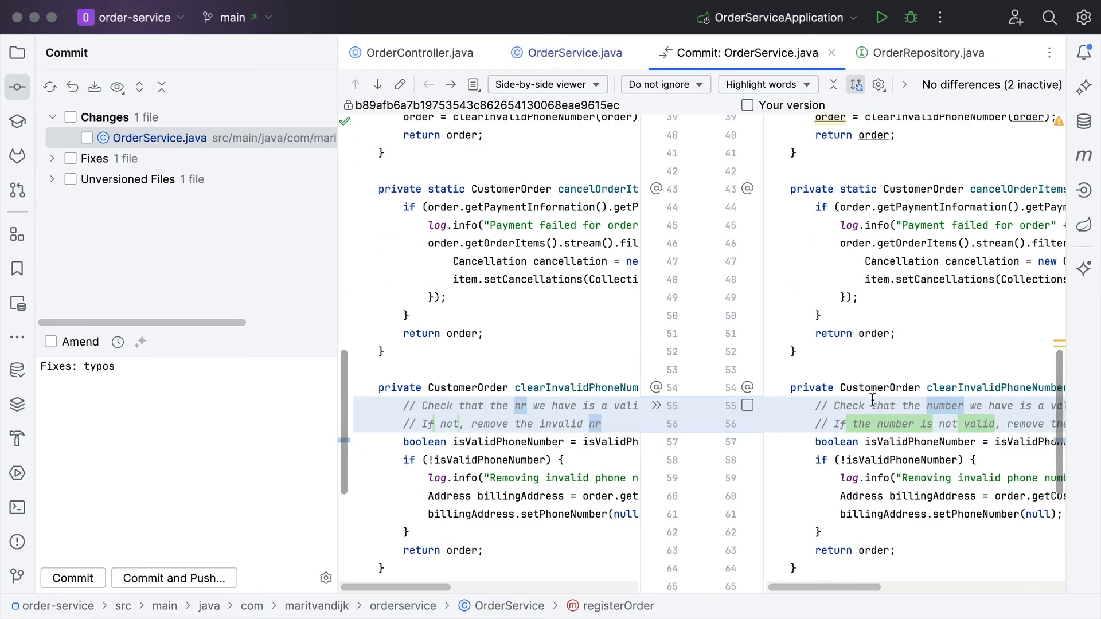
# Move the reworded comment lines into the Fixes changelist too
pyautogui.rightClick(748, 405)
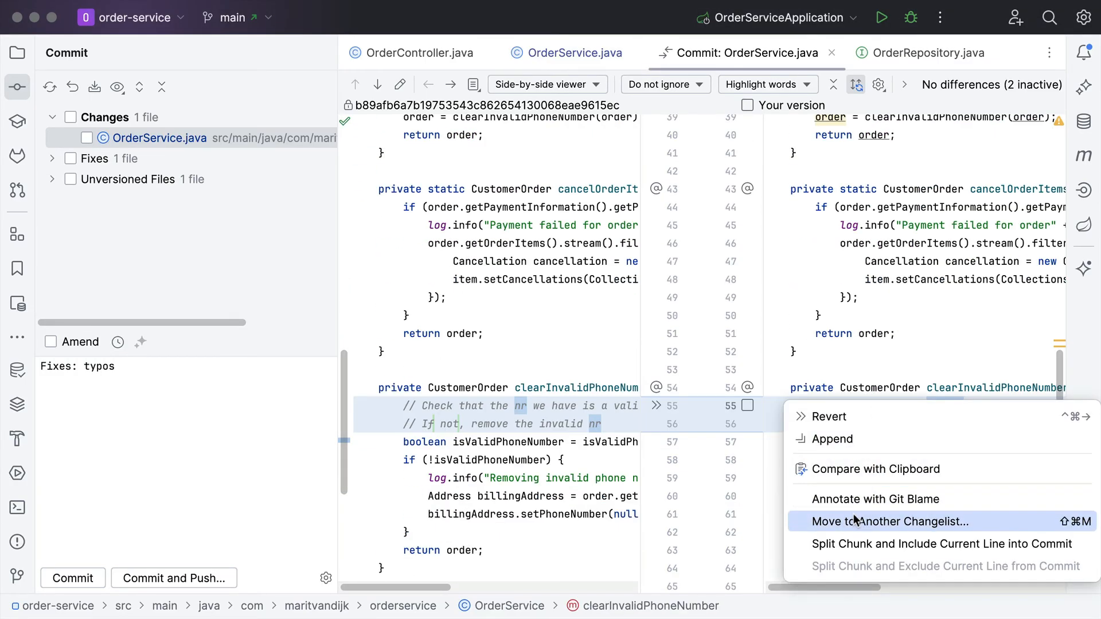
pyautogui.click(892, 521)
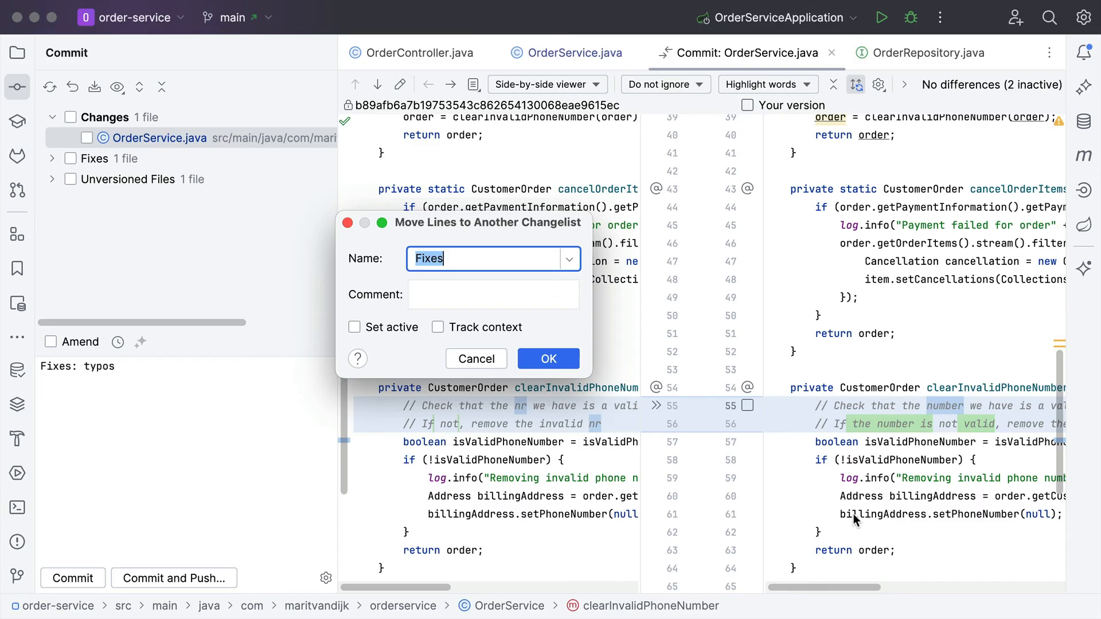
pyautogui.click(548, 359)
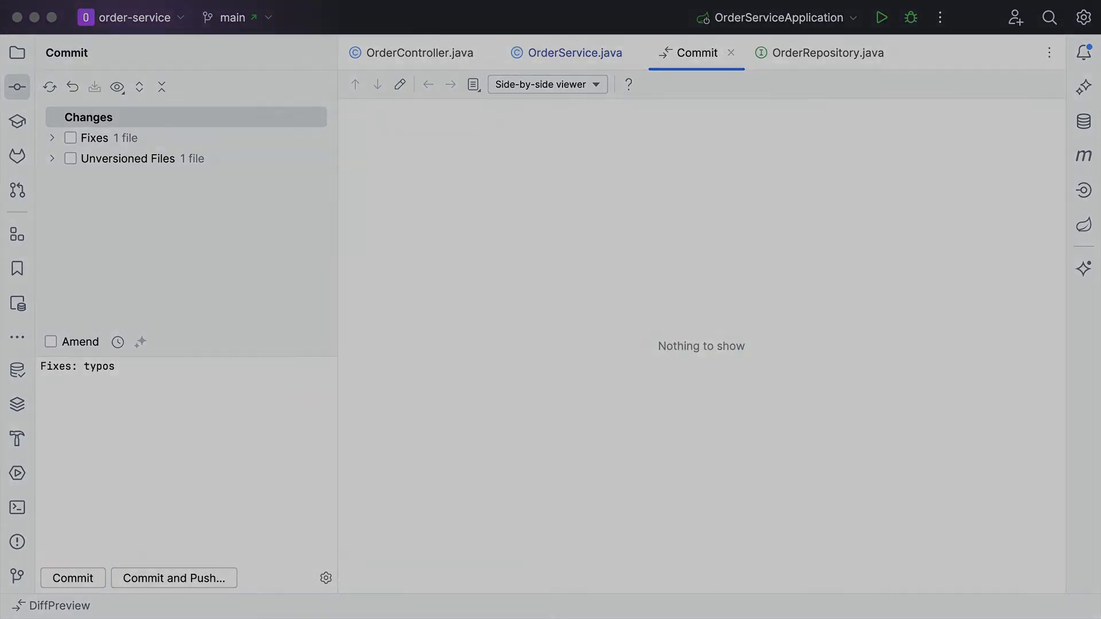